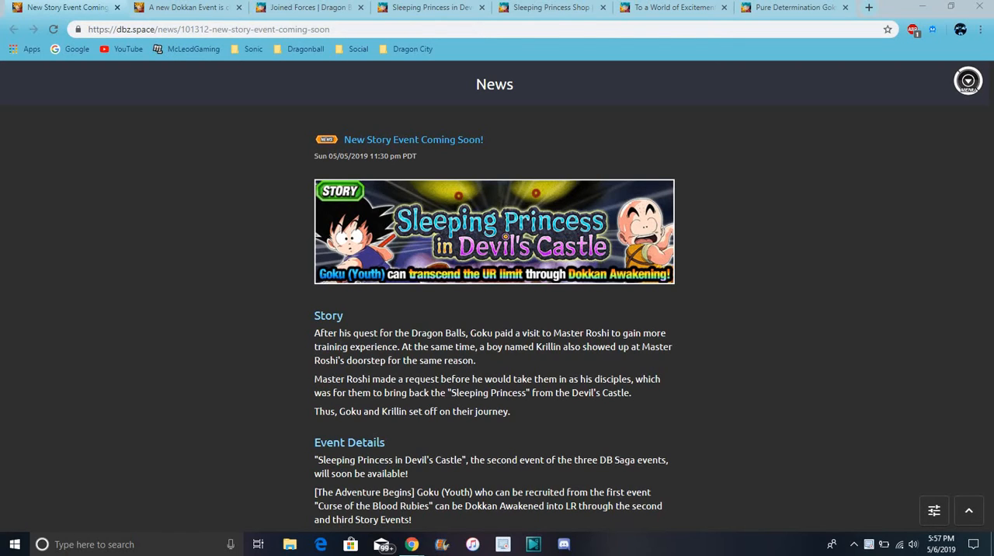
pyautogui.moveTo(535, 140)
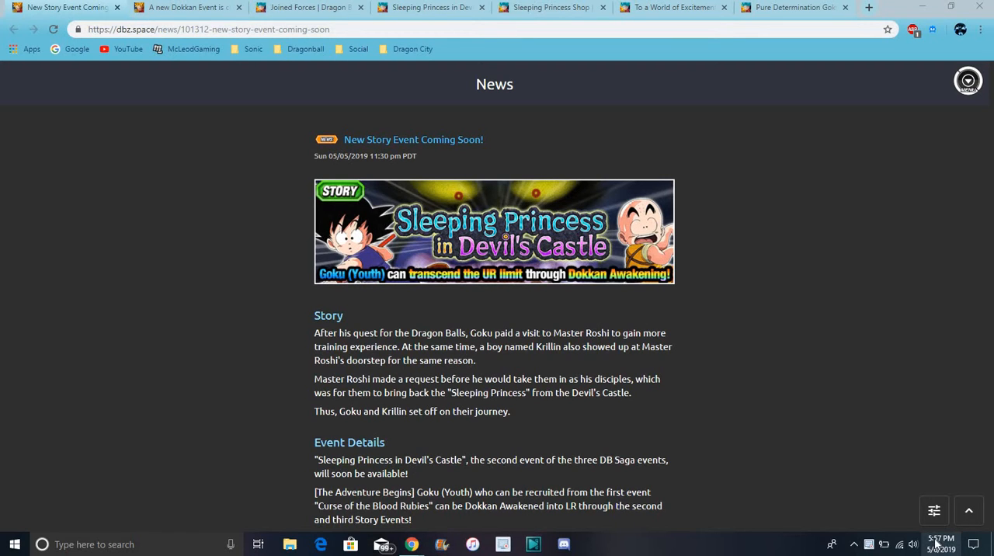
# Check today's date on the taskbar calendar, then return to the dbz.space news.
pyautogui.click(942, 544)
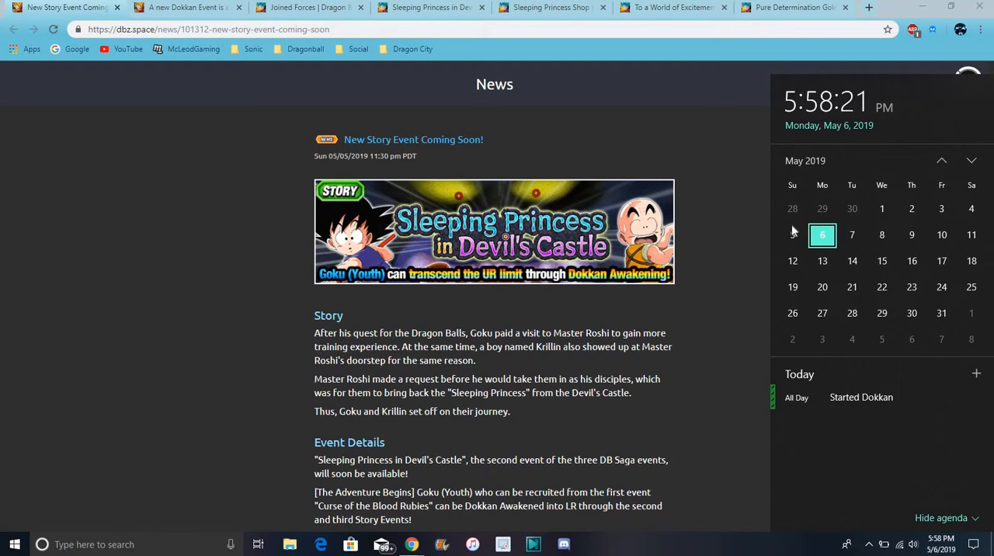
pyautogui.moveTo(764, 205)
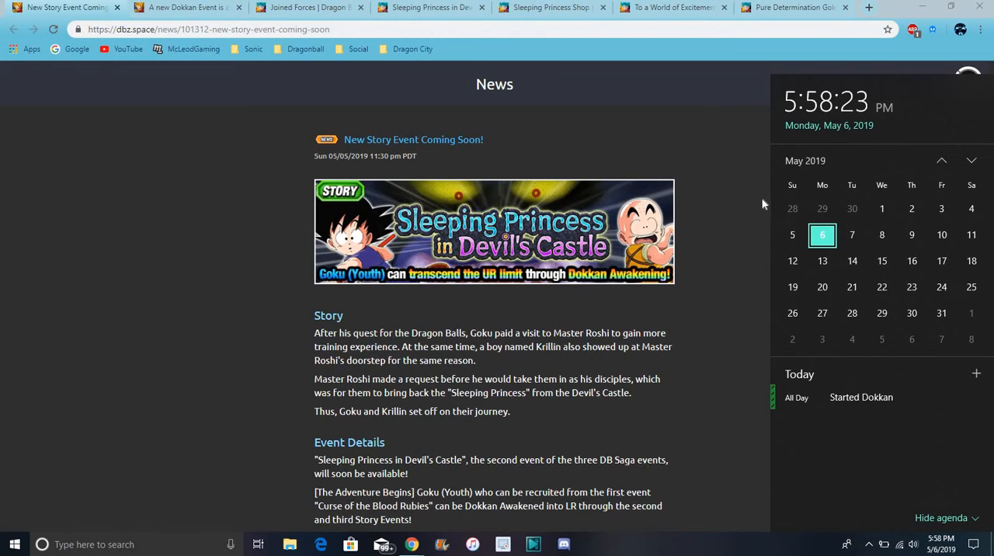
pyautogui.click(241, 108)
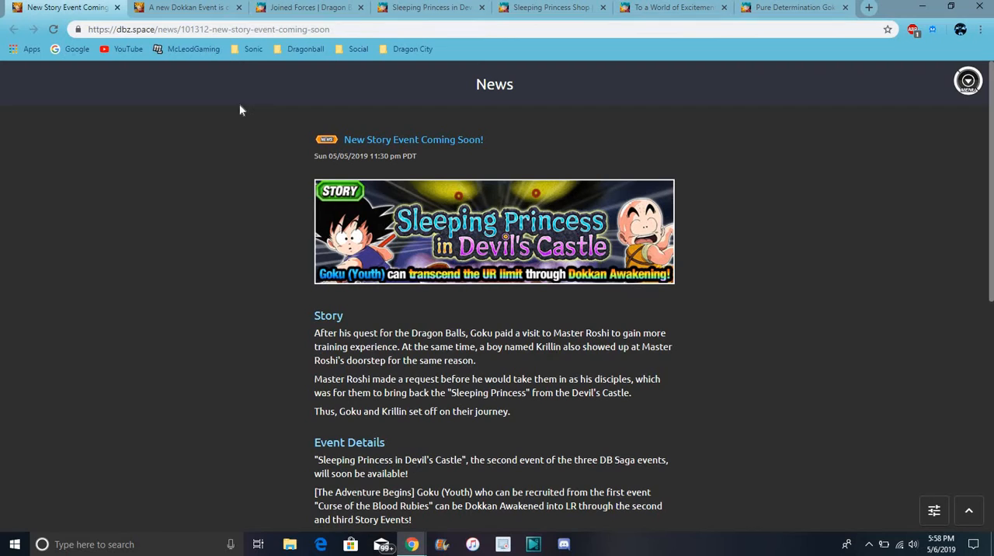
pyautogui.moveTo(365, 192)
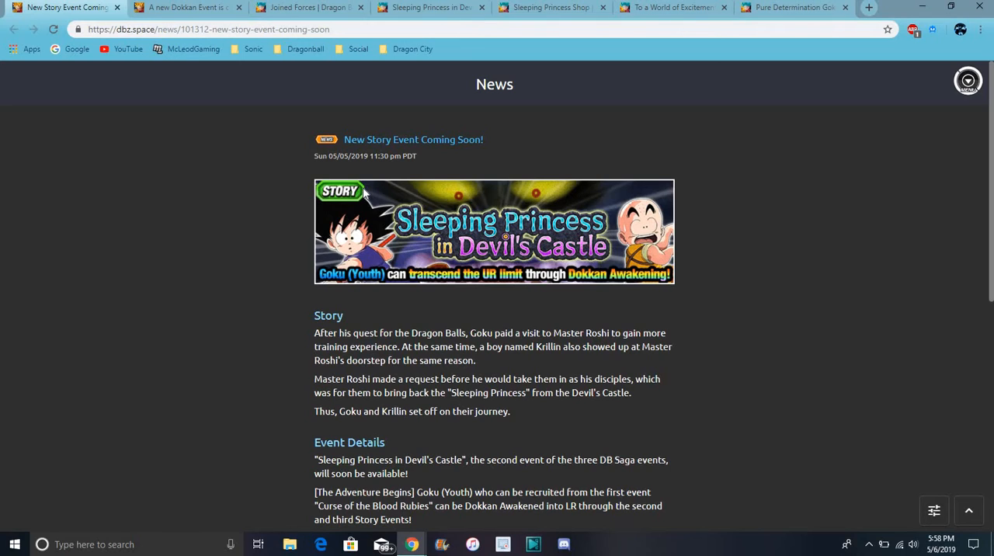
pyautogui.moveTo(224, 47)
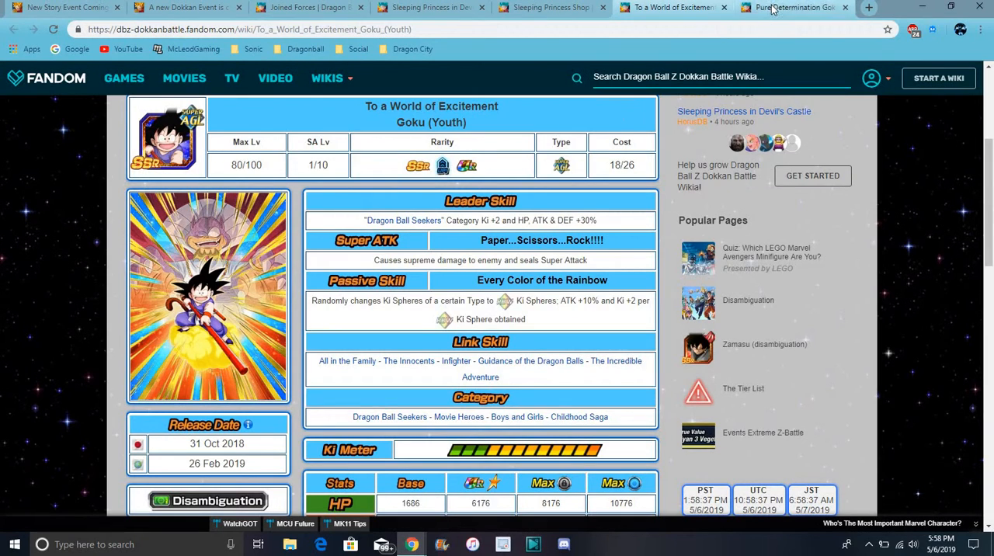
# Flip between the Pure Determination and To a World of Excitement Goku cards and the Sleeping Princess Shop, landing on the event missions page.
pyautogui.click(792, 6)
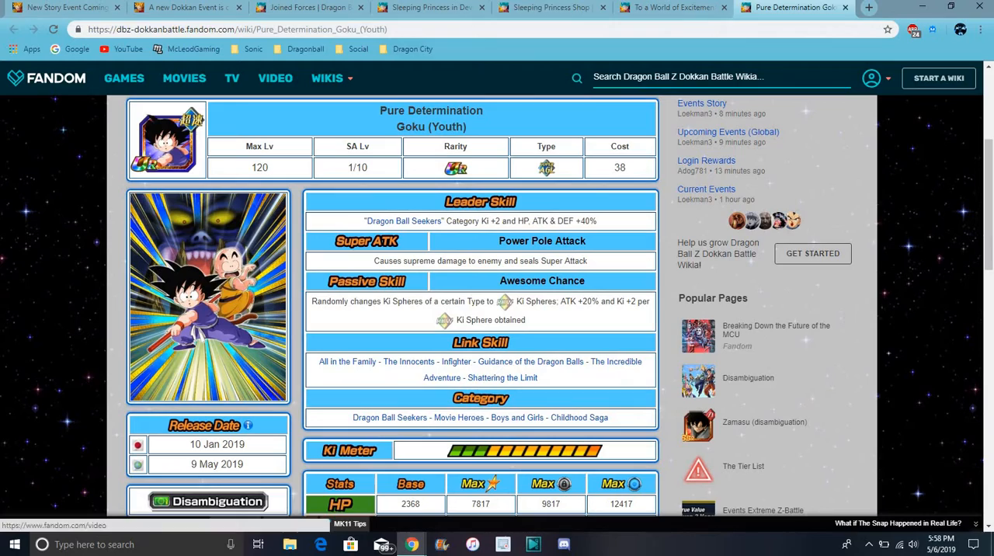
pyautogui.click(671, 8)
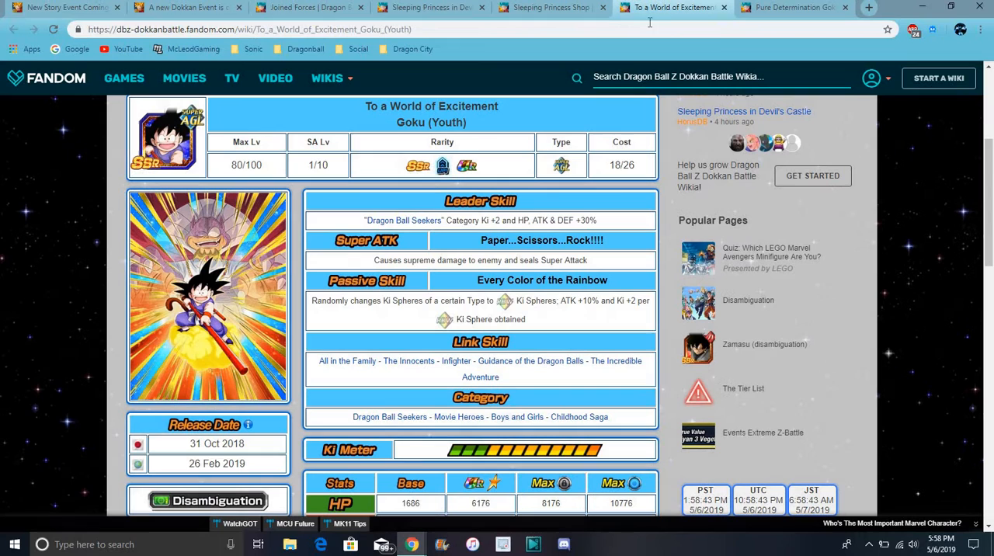
pyautogui.click(793, 6)
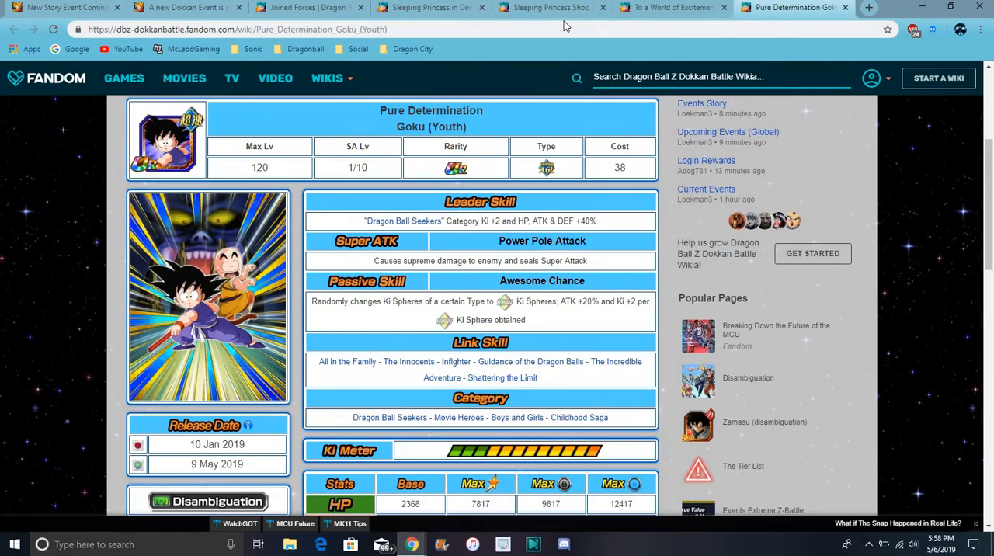
pyautogui.click(544, 6)
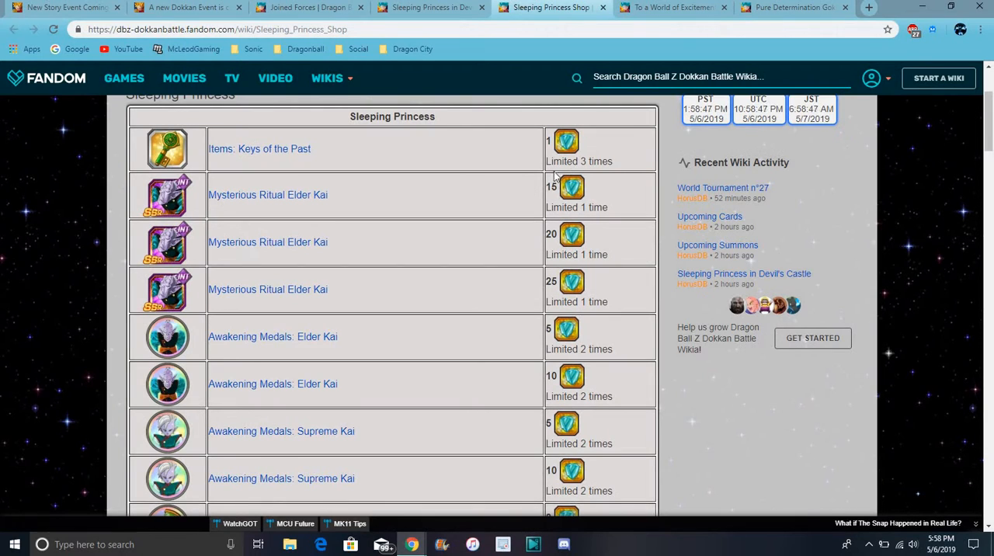
pyautogui.moveTo(614, 193)
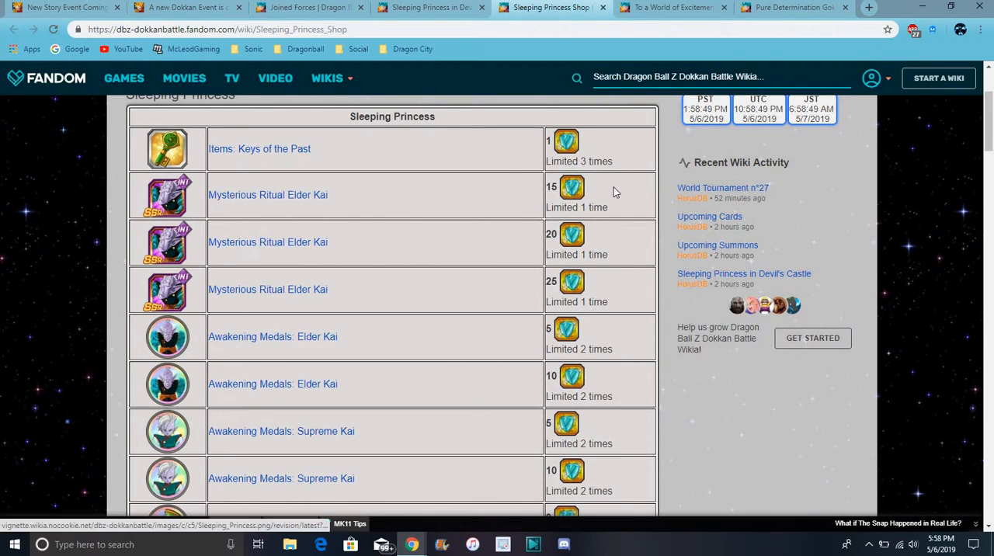
pyautogui.moveTo(659, 121)
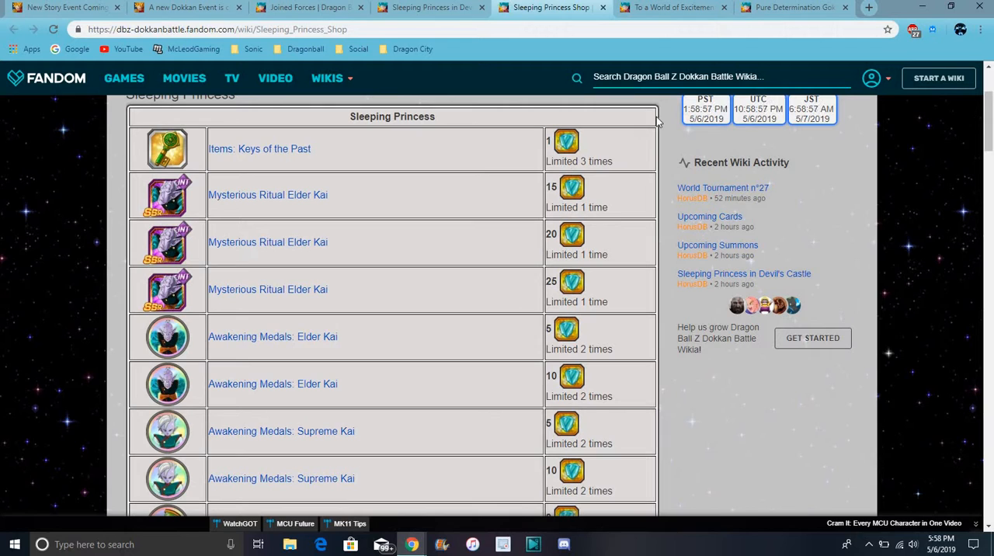
pyautogui.moveTo(233, 149)
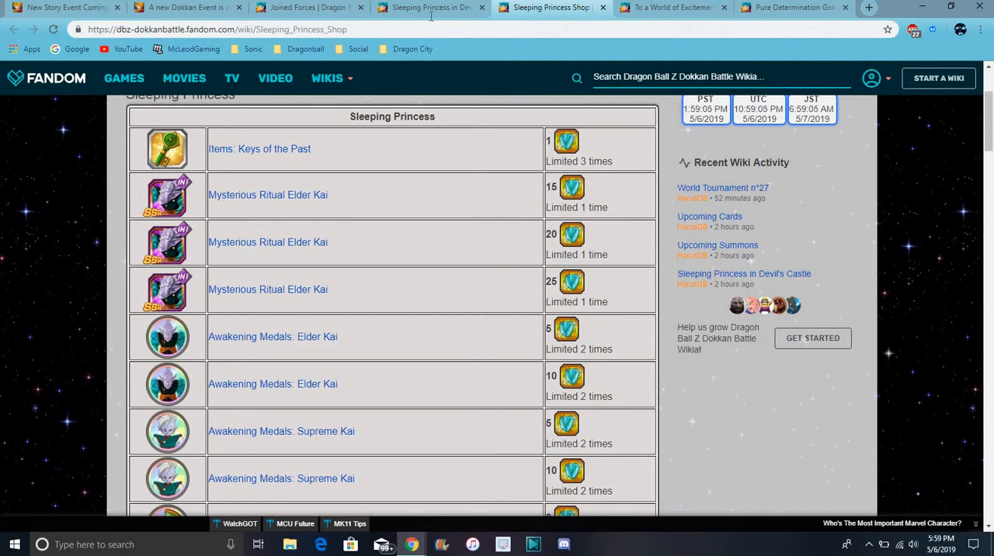
pyautogui.click(427, 6)
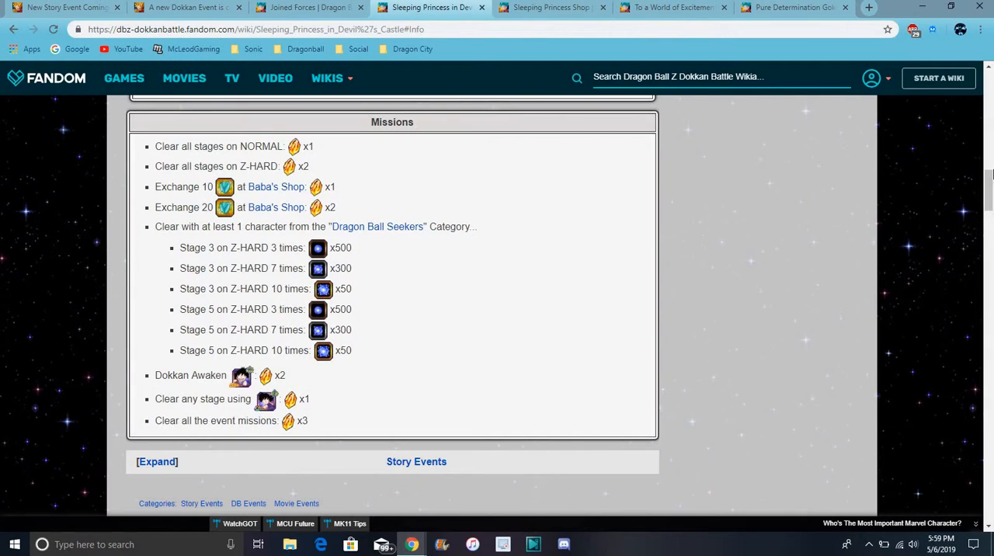
pyautogui.moveTo(323, 361)
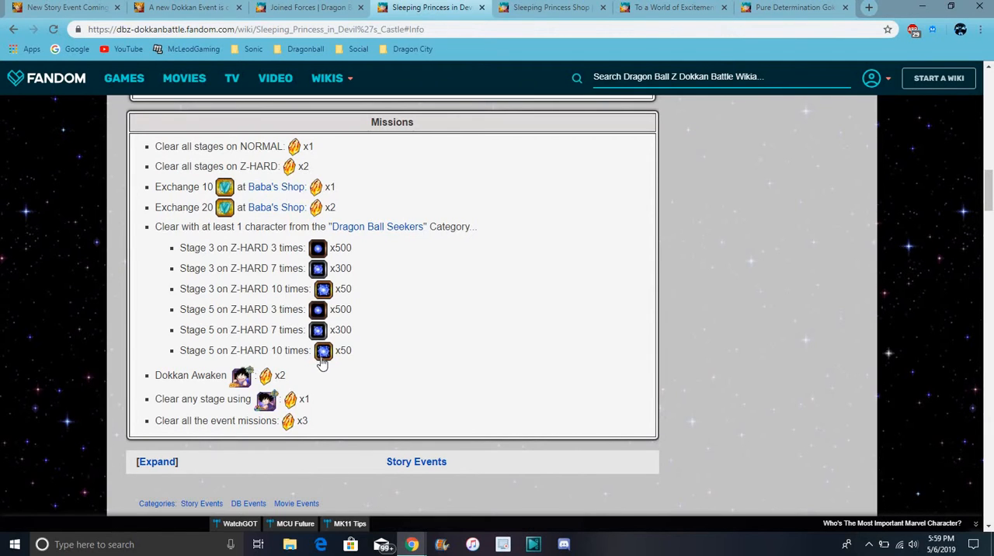
pyautogui.moveTo(224, 227)
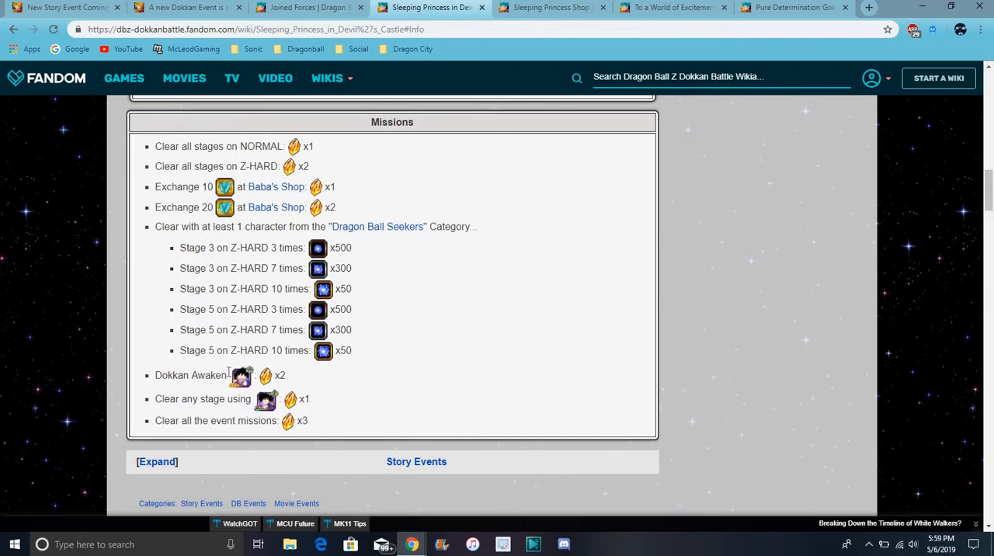
pyautogui.moveTo(371, 388)
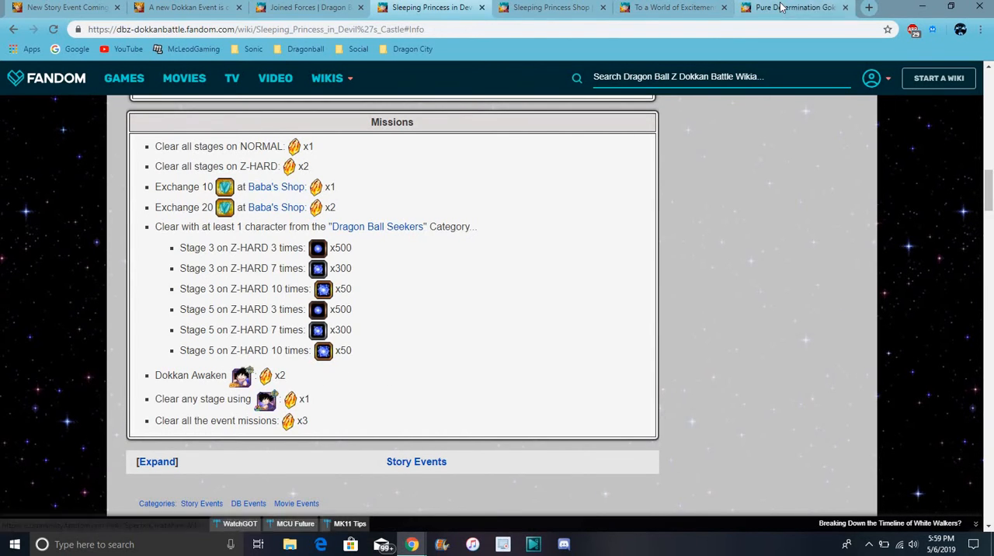
# Glance at the Pure Determination Goku (Youth) card, then bring up the Joined Forces card grid.
pyautogui.click(792, 6)
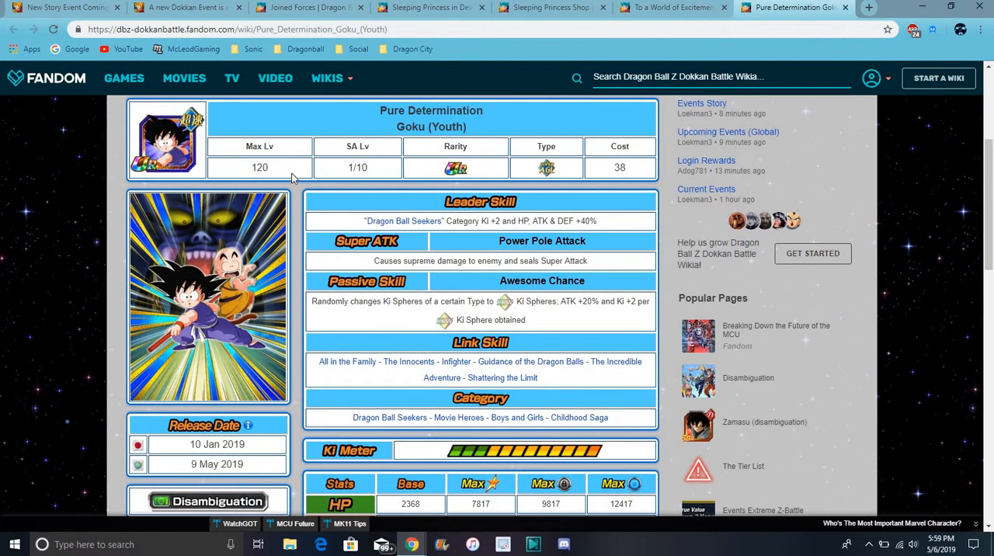
pyautogui.moveTo(280, 216)
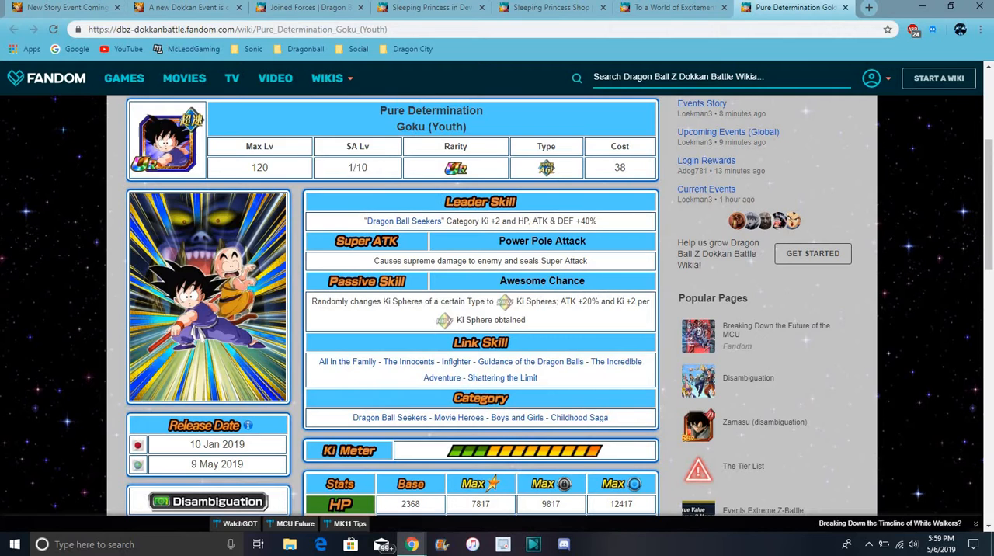
pyautogui.click(308, 6)
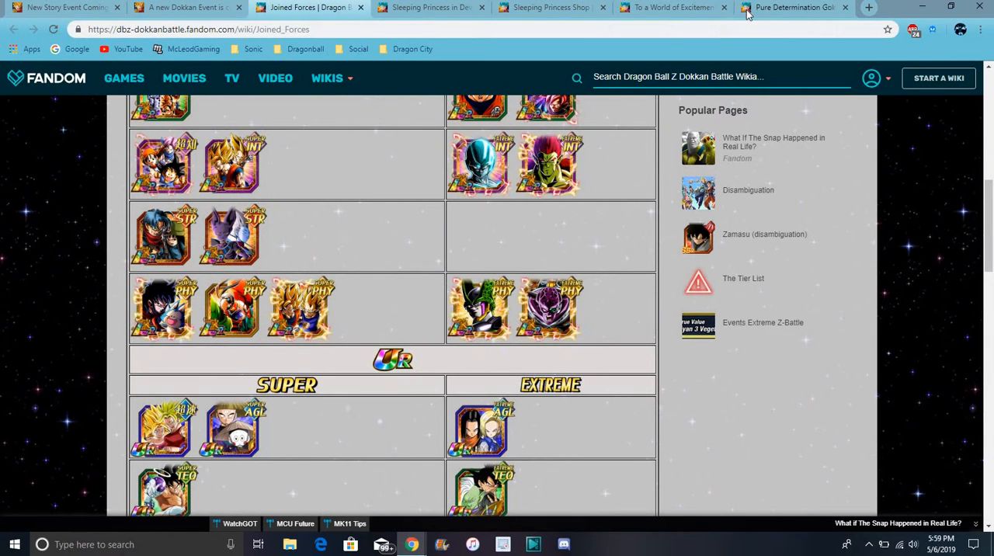
# Browse the Joined Forces card list up and down, then switch to the new Dokkan event news article.
pyautogui.click(668, 6)
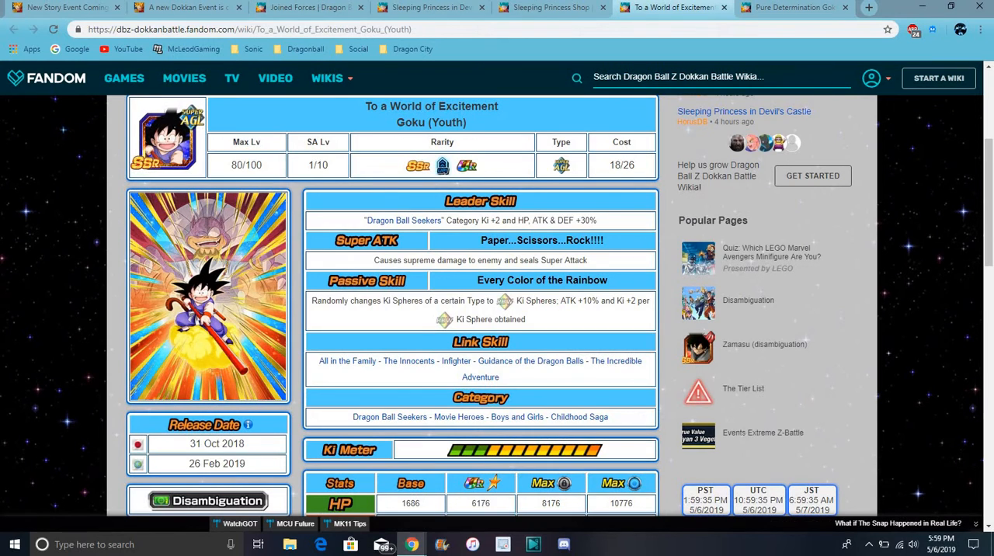
pyautogui.click(308, 6)
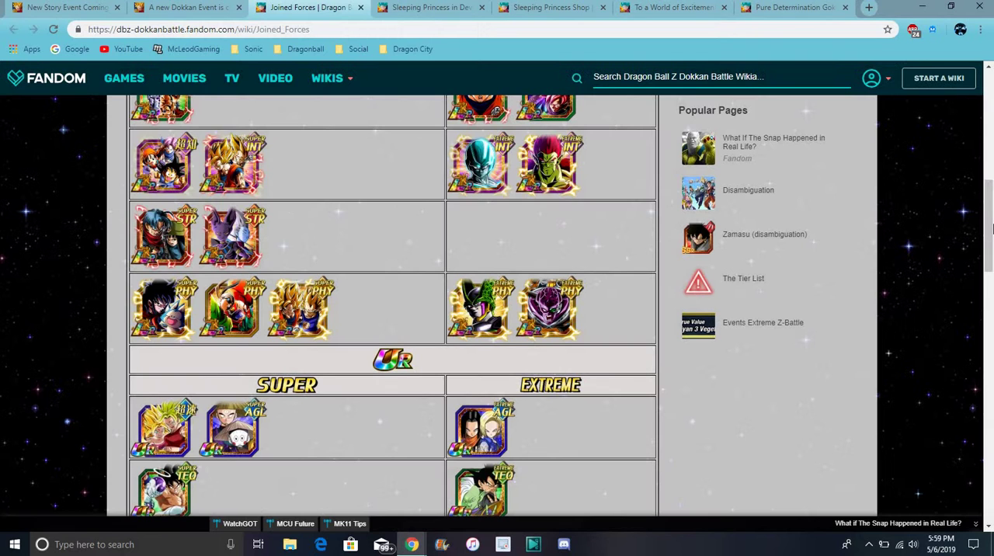
pyautogui.scroll(3)
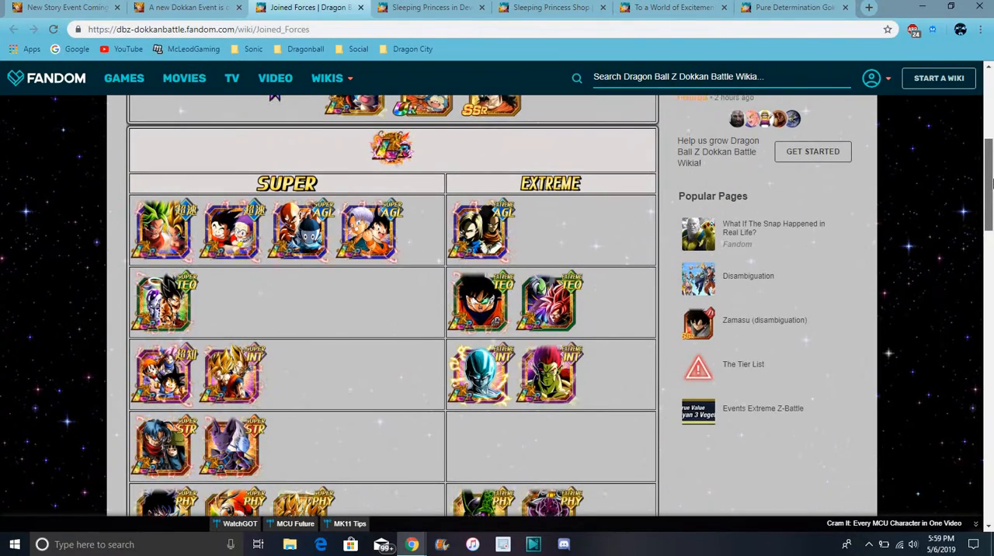
pyautogui.scroll(3)
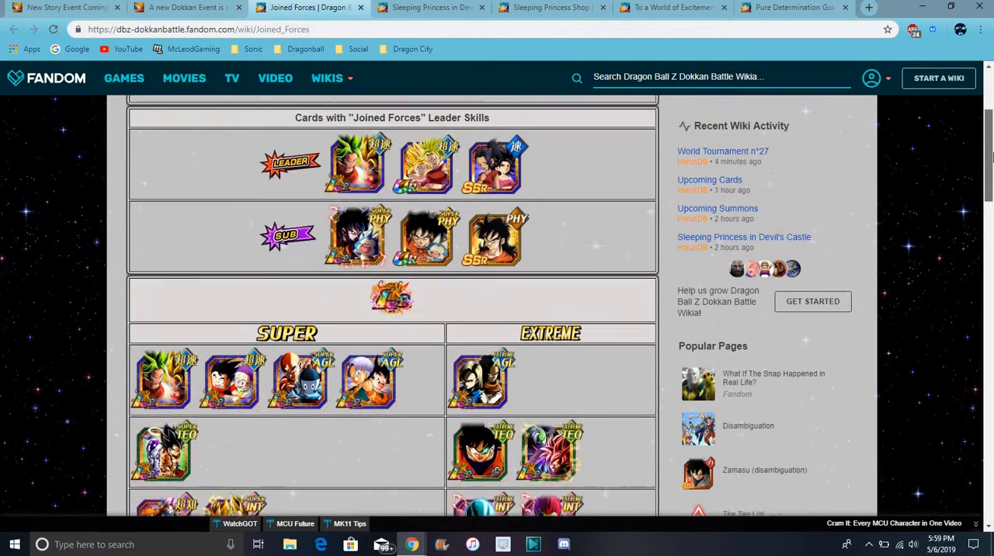
pyautogui.scroll(-3)
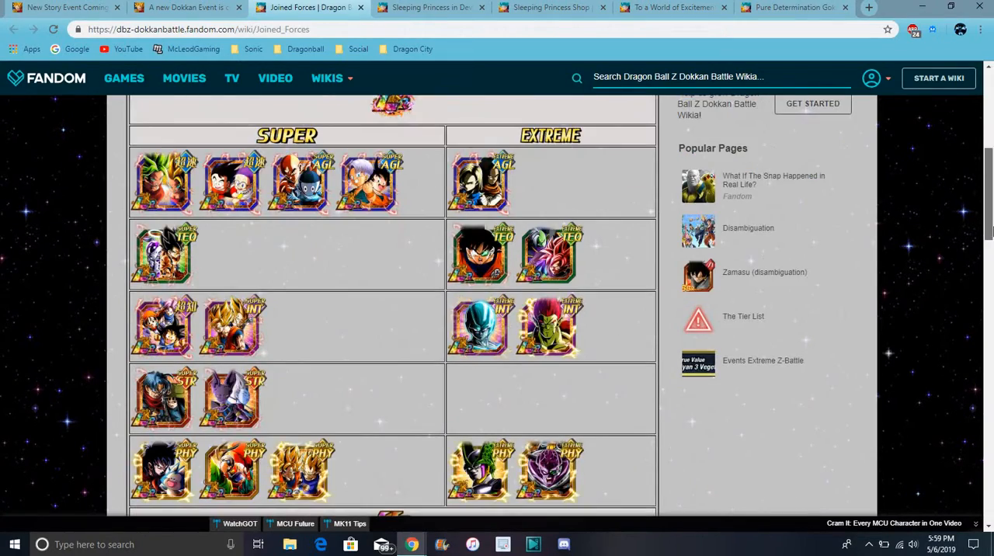
pyautogui.scroll(-3)
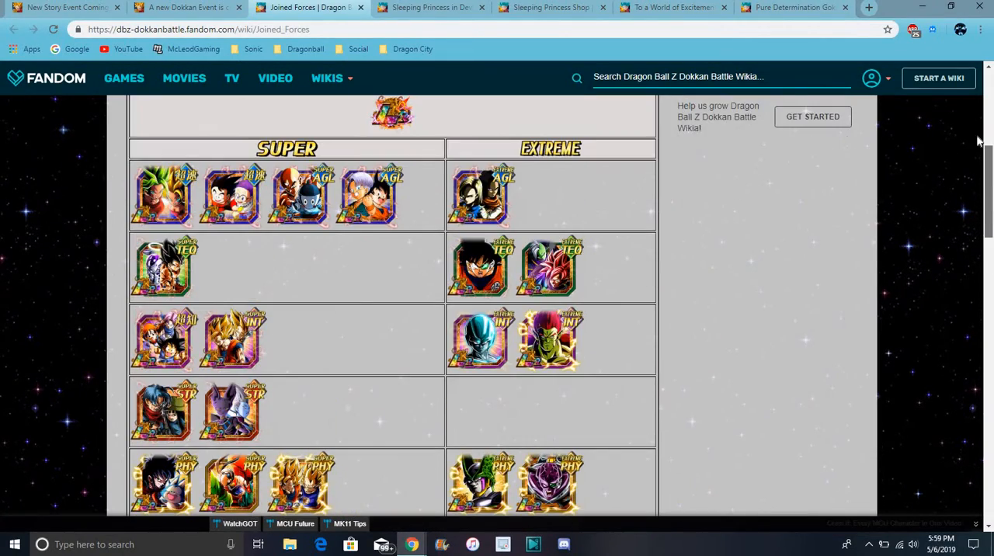
pyautogui.click(187, 6)
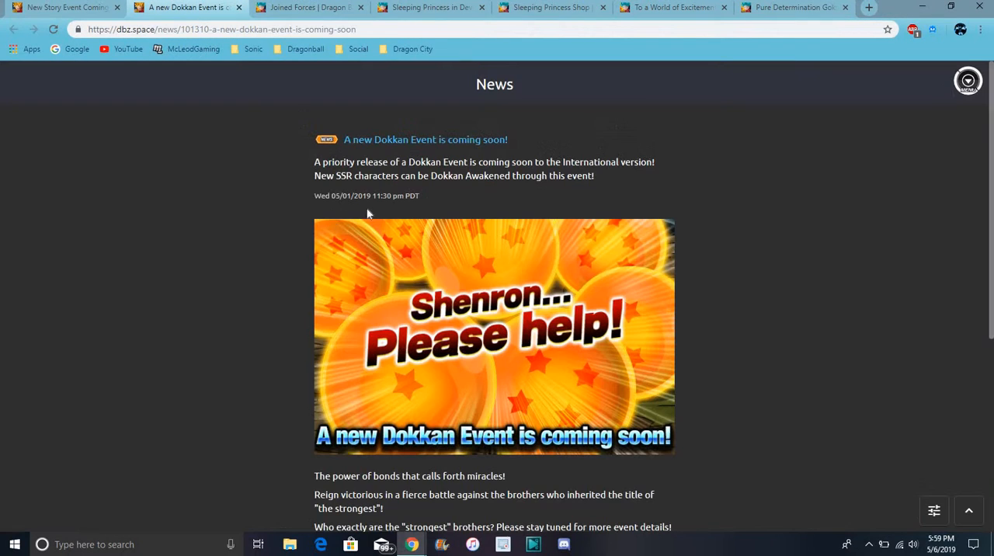
pyautogui.moveTo(435, 293)
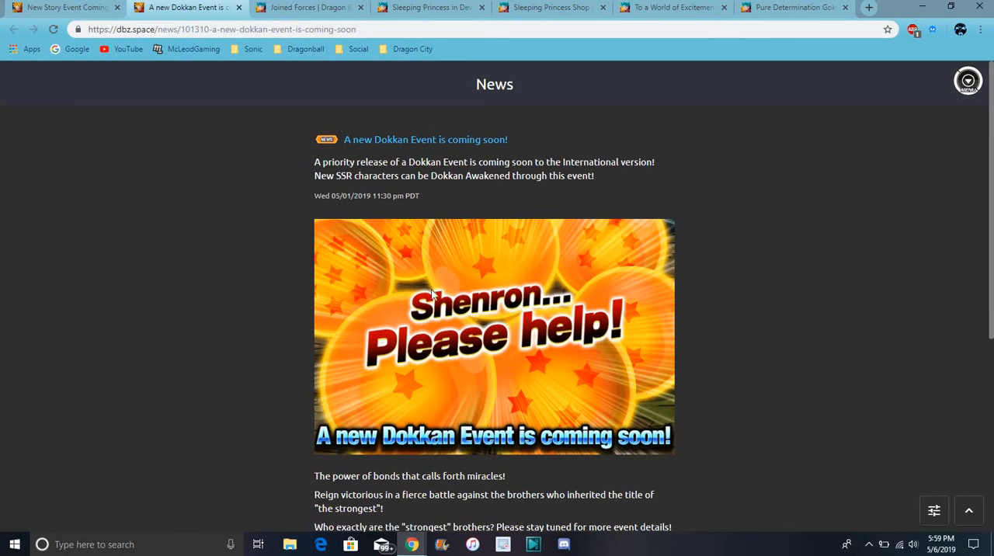
pyautogui.moveTo(330, 141)
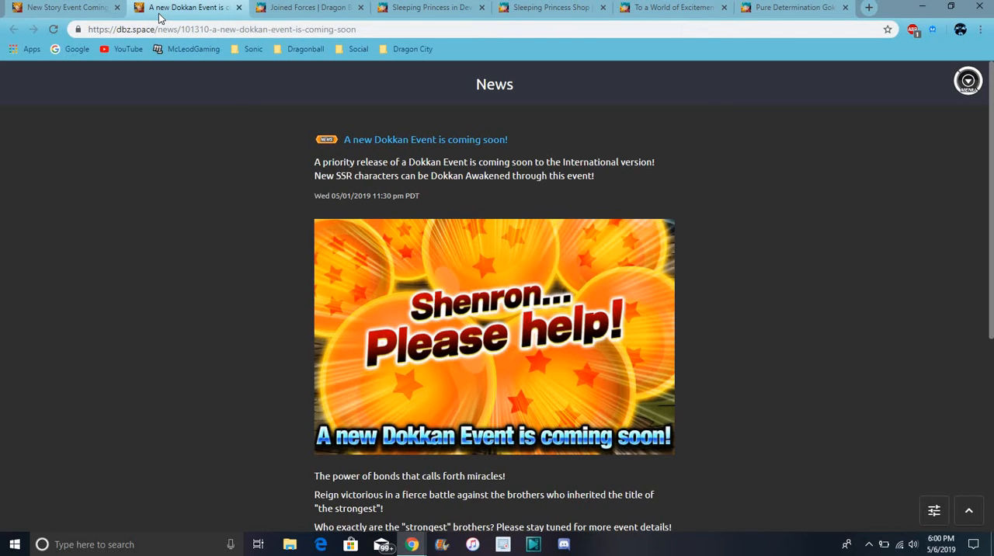
# Return from the 'Shenron... Please help!' article to the Joined Forces wiki page.
pyautogui.click(307, 6)
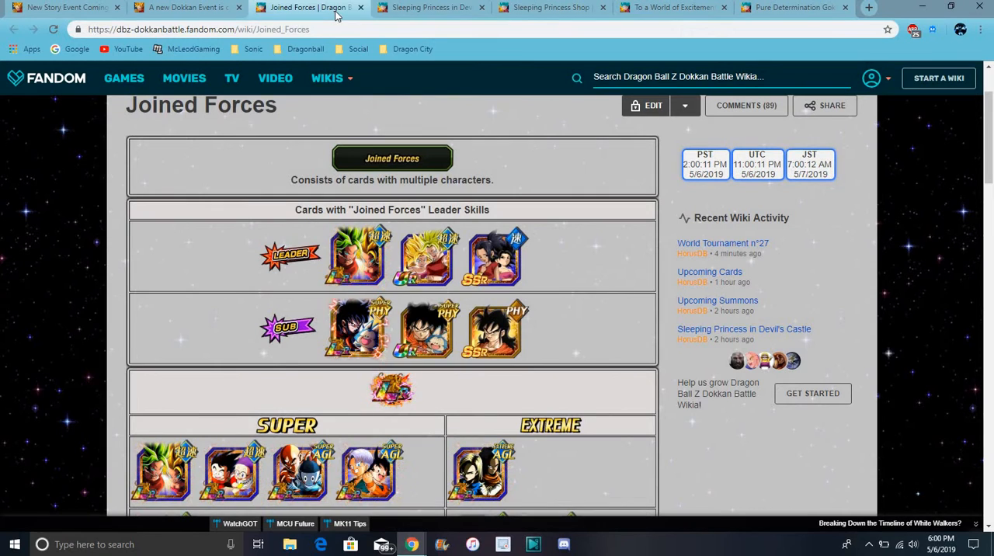
# Cycle through the Sleeping Princess event, both Goku (Youth) cards and the news article, back to the event missions.
pyautogui.click(427, 7)
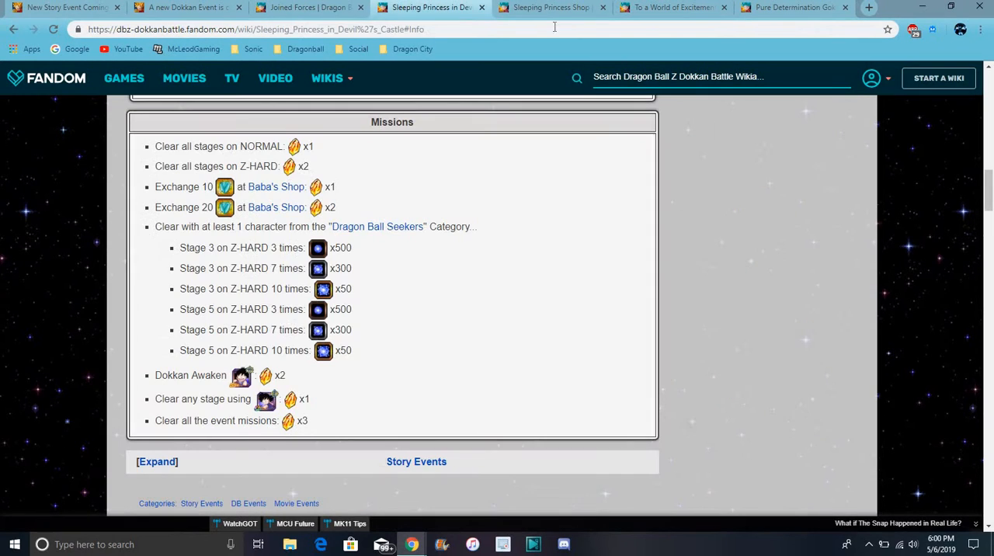
pyautogui.moveTo(459, 261)
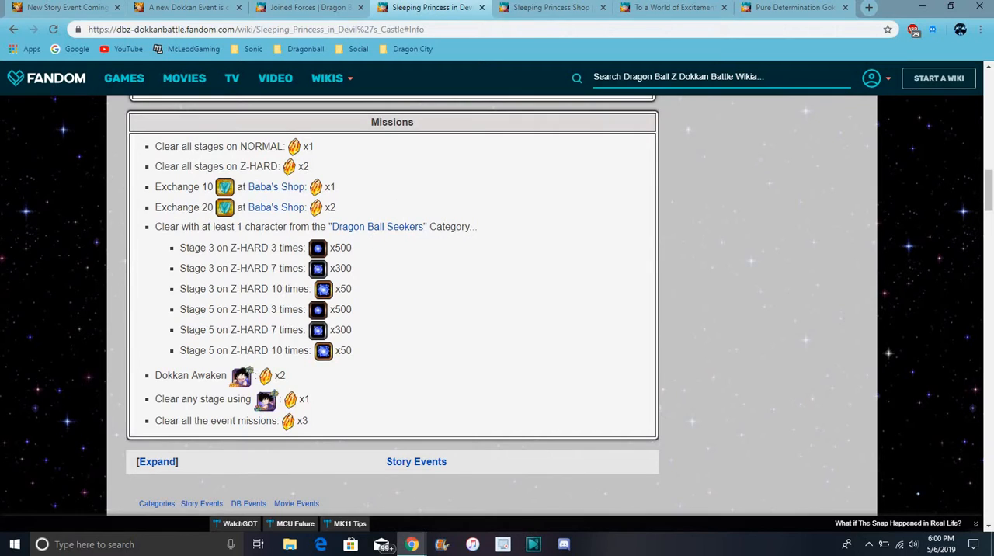
pyautogui.click(672, 7)
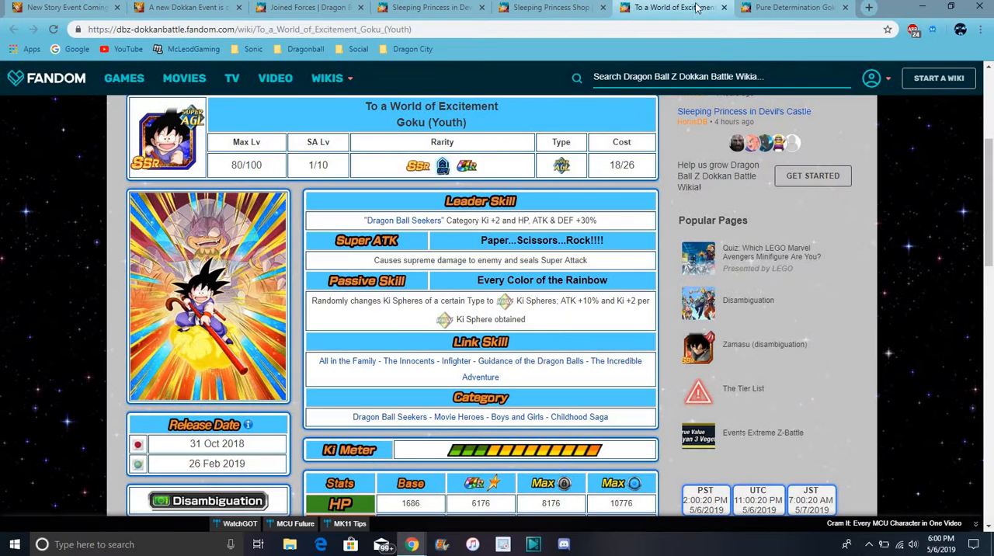
pyautogui.click(793, 6)
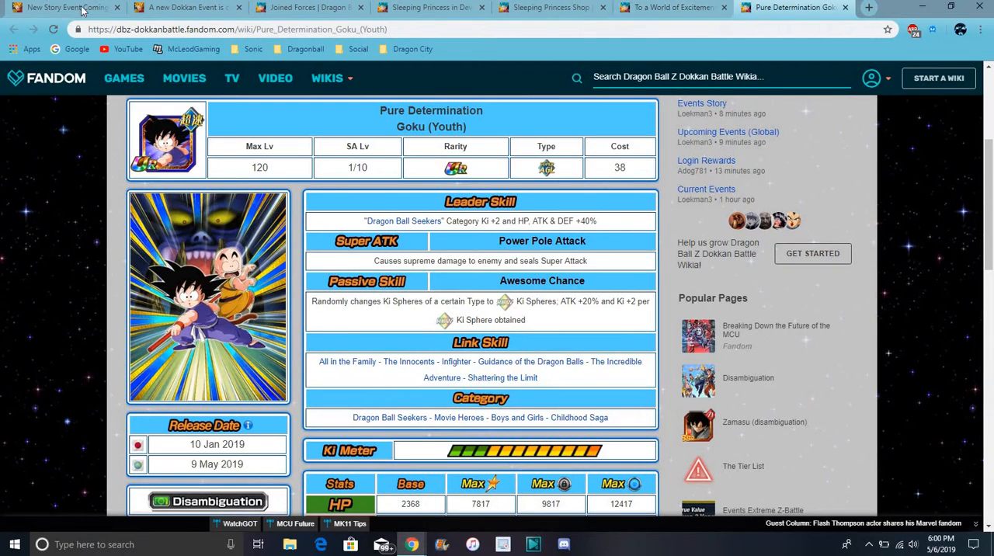
pyautogui.click(186, 6)
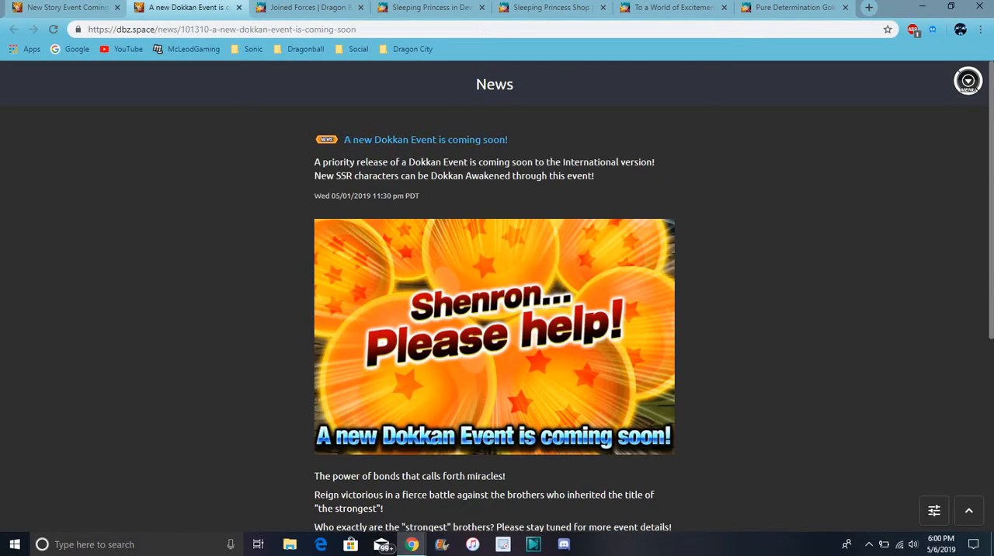
pyautogui.click(310, 7)
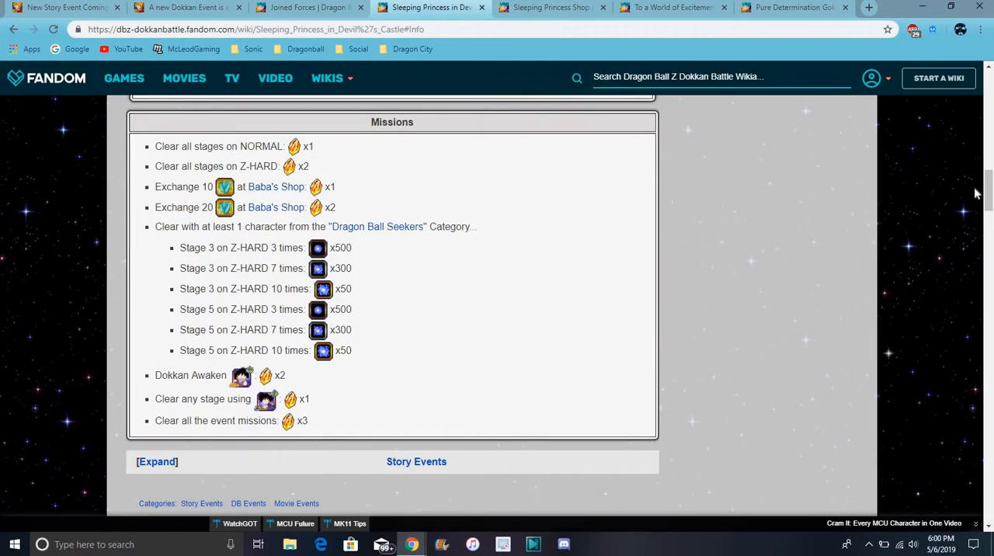
# Review the event page top, the Sleeping Princess shop and the To a World of Excitement card, ending on Pure Determination Goku.
pyautogui.scroll(3)
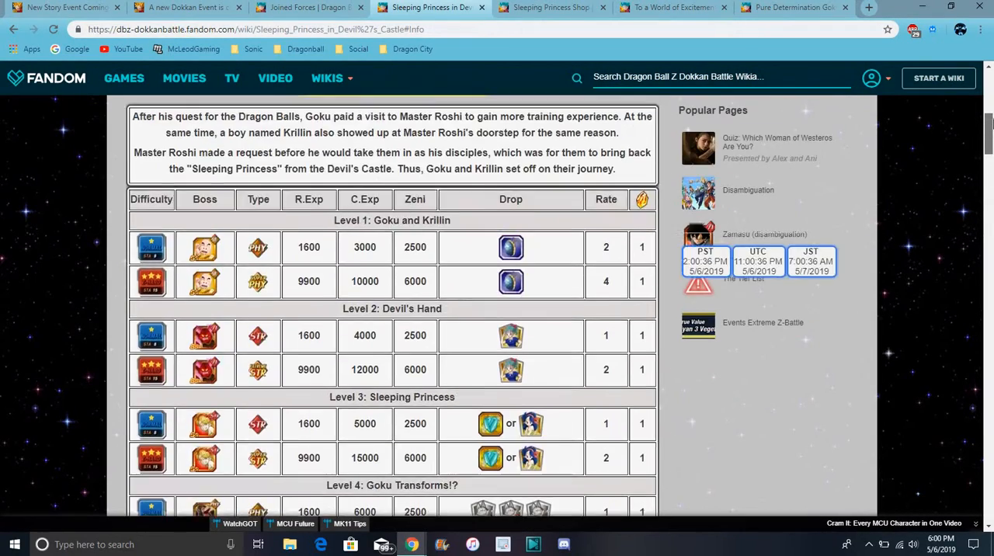
pyautogui.scroll(3)
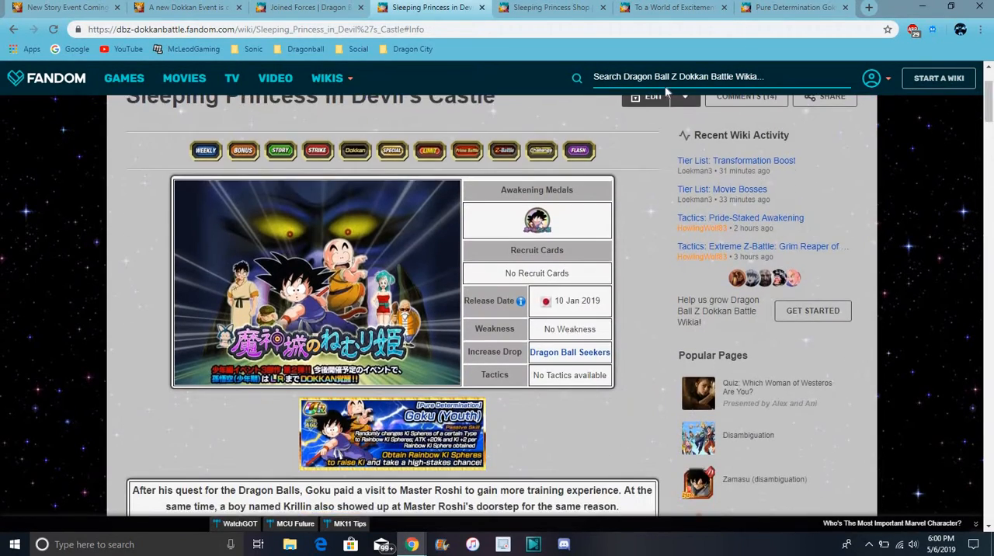
pyautogui.click(552, 6)
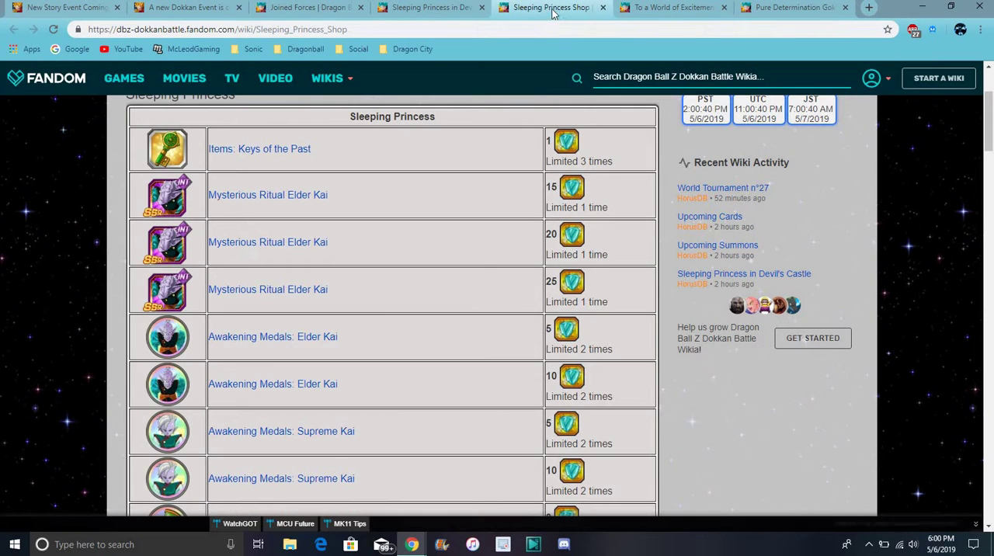
pyautogui.click(669, 6)
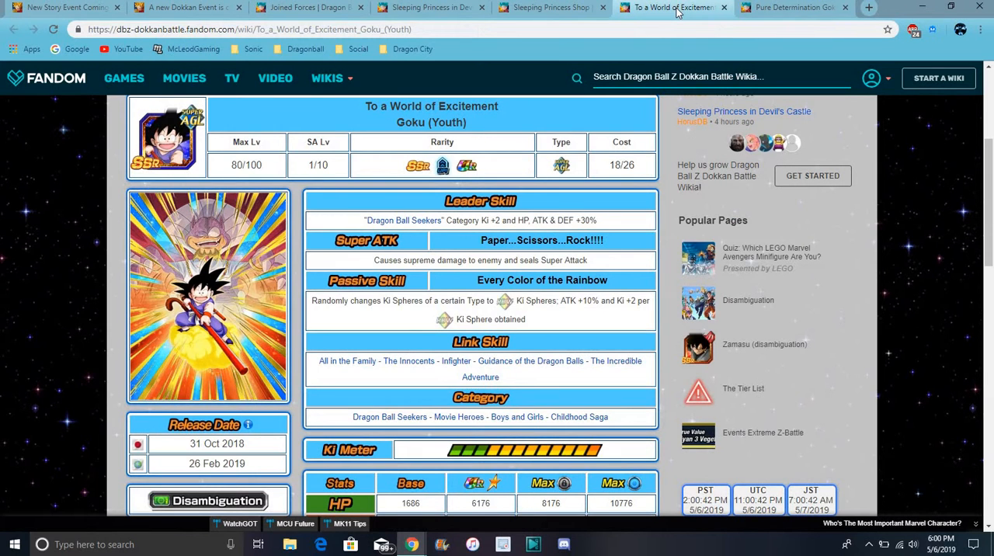
pyautogui.click(792, 6)
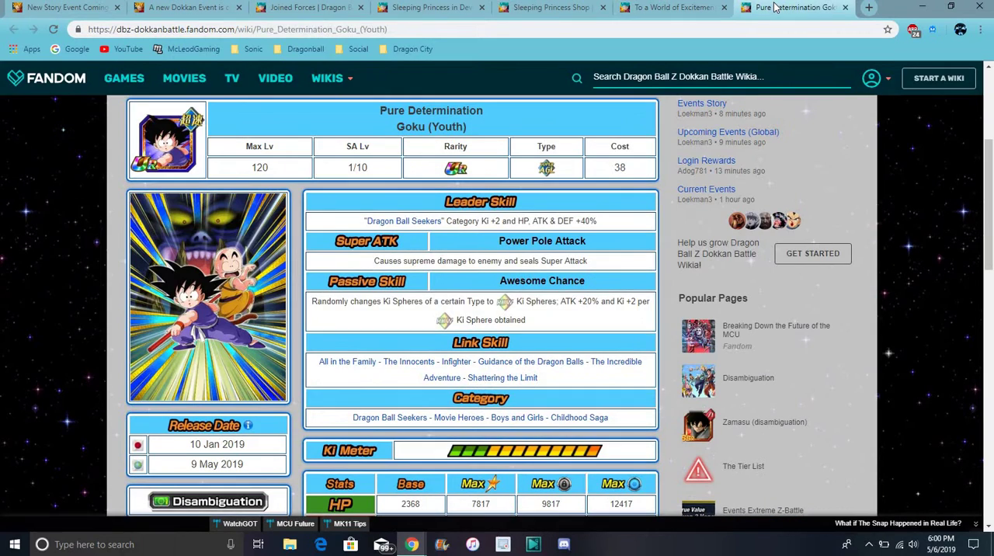